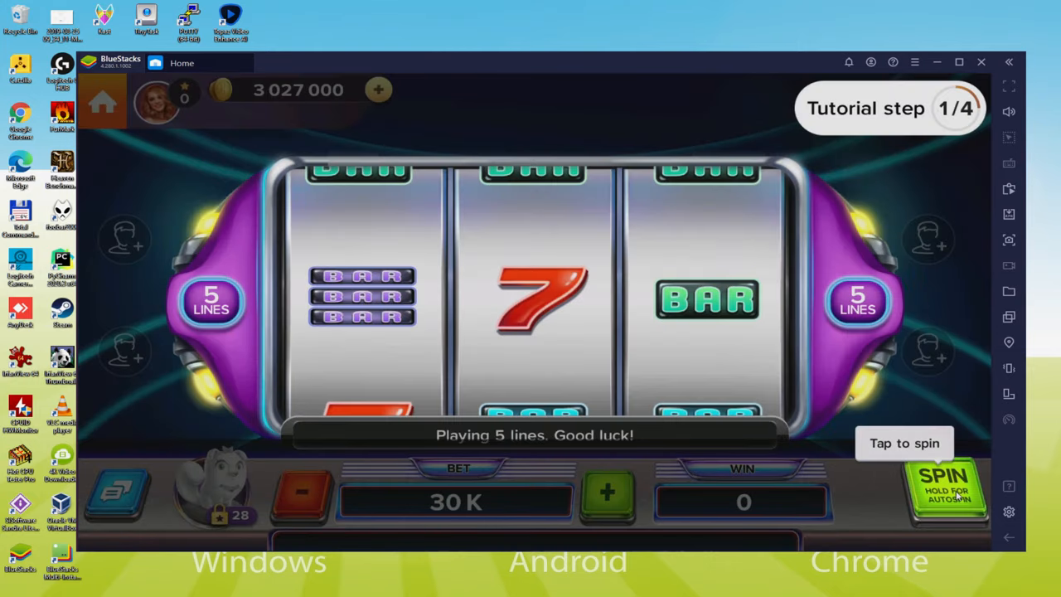
# Step: Spin the tutorial reels, raise the bet from 30K to 60K, and spin twice more
pyautogui.click(945, 485)
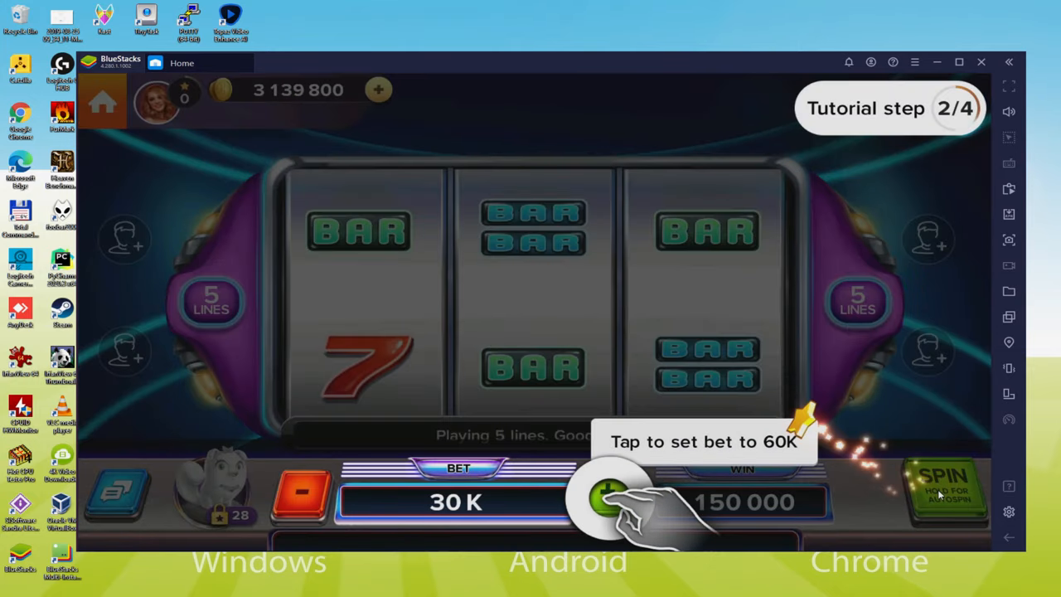
pyautogui.click(609, 497)
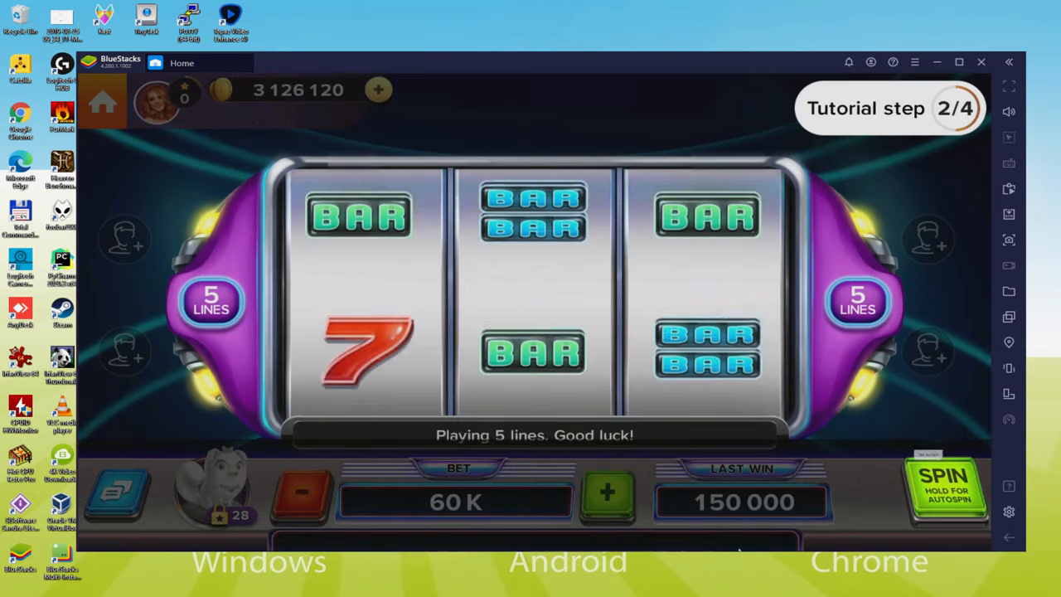
pyautogui.click(946, 485)
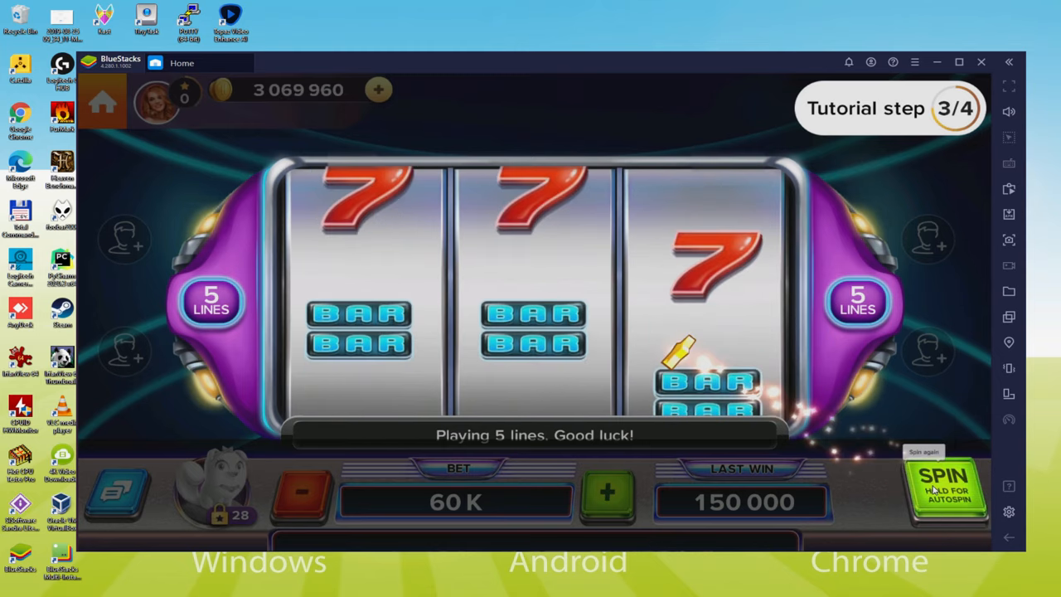
pyautogui.click(945, 481)
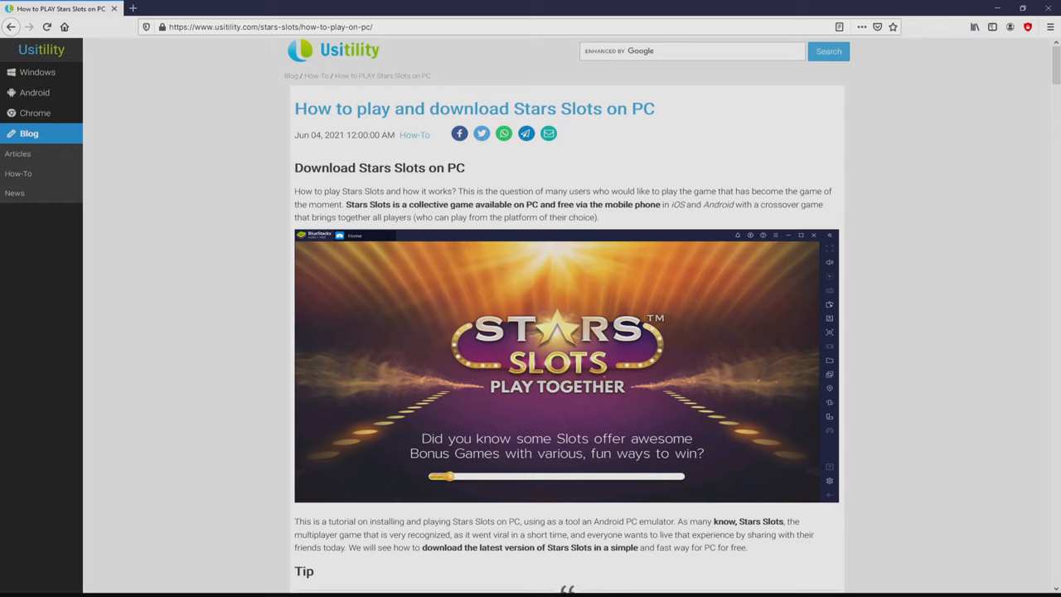
# Step: Scroll the Usitility article past the Tip section to the Download Game on PC link
pyautogui.scroll(-3)
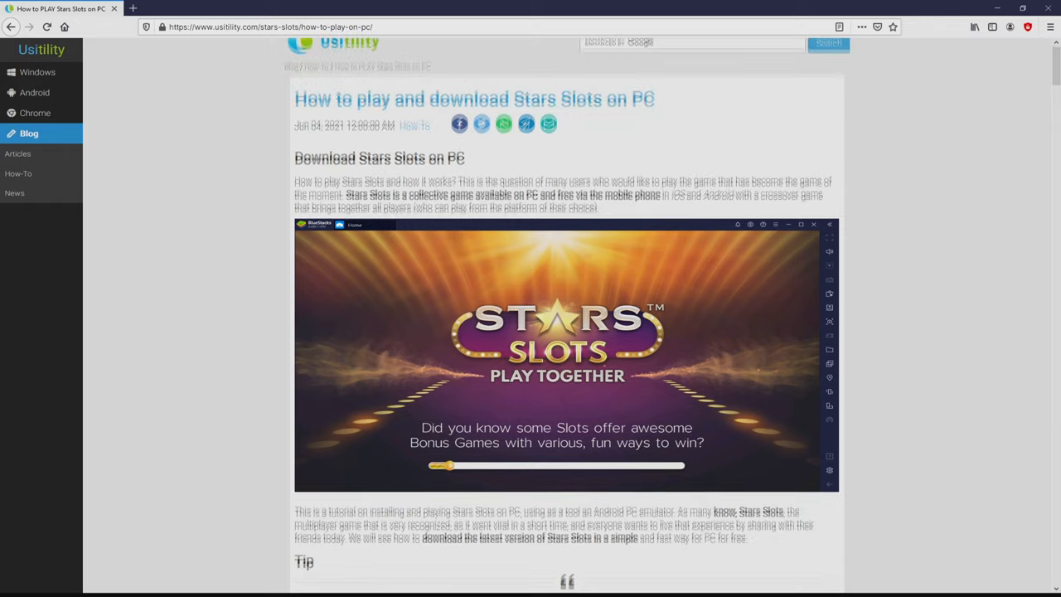
pyautogui.scroll(-3)
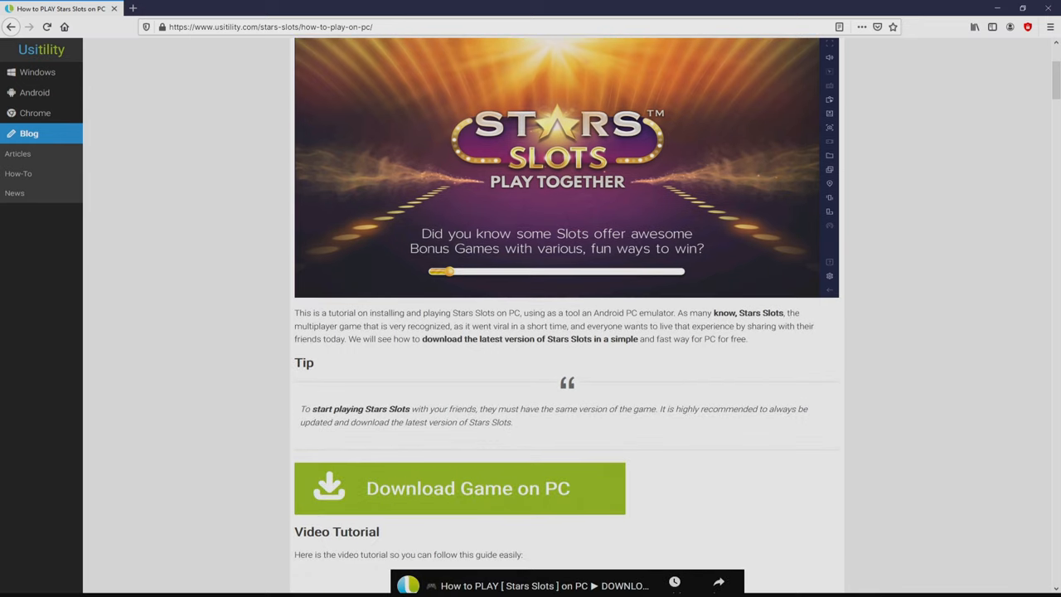
pyautogui.moveTo(444, 477)
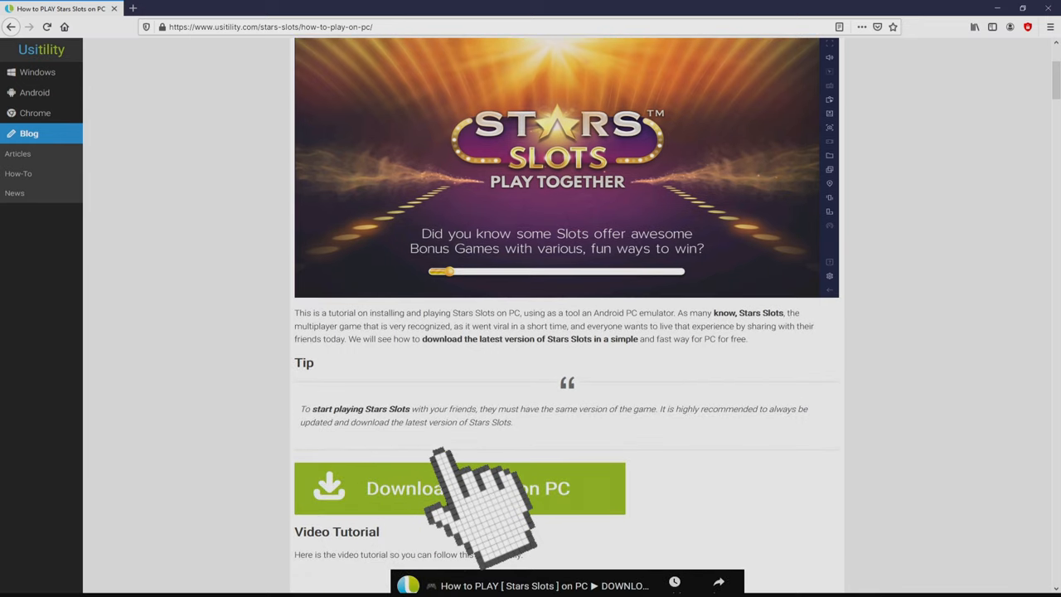
# Step: Open the Stars Slots campaign page, browse Game Features, and download BlueStacks 4
pyautogui.click(459, 487)
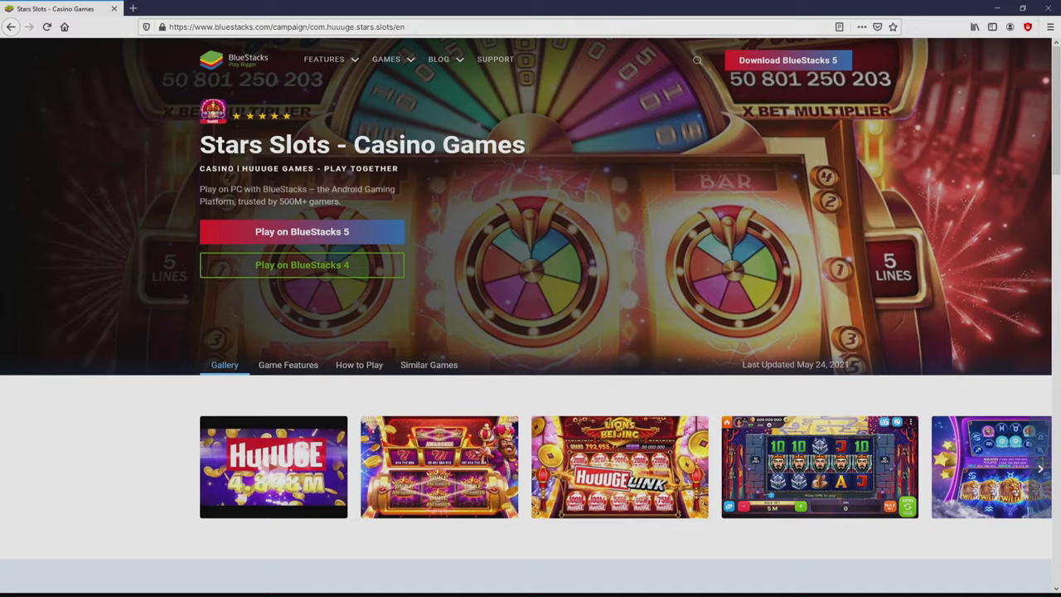
pyautogui.scroll(-3)
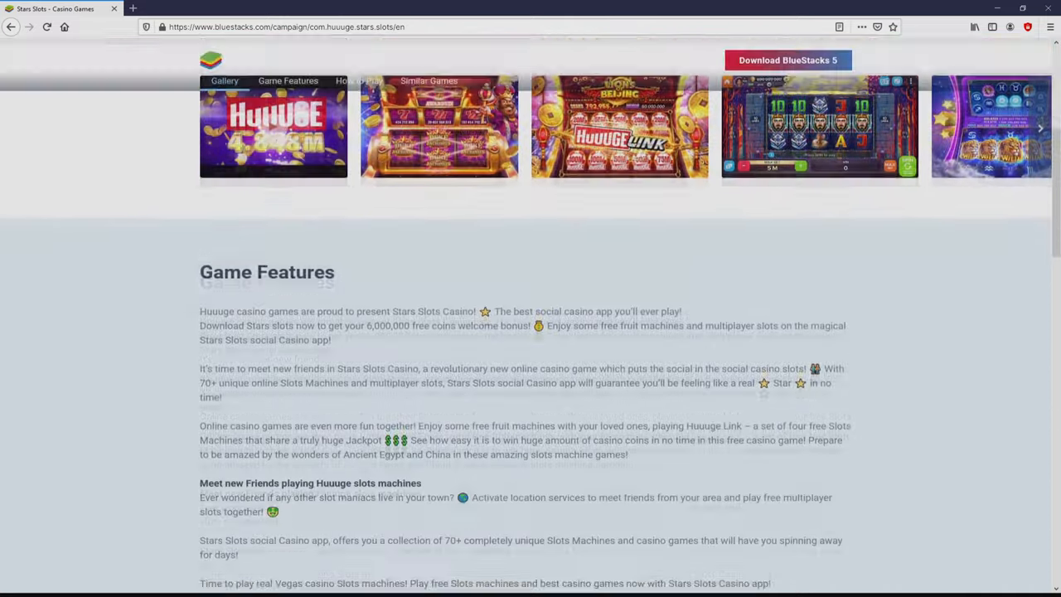
pyautogui.scroll(-3)
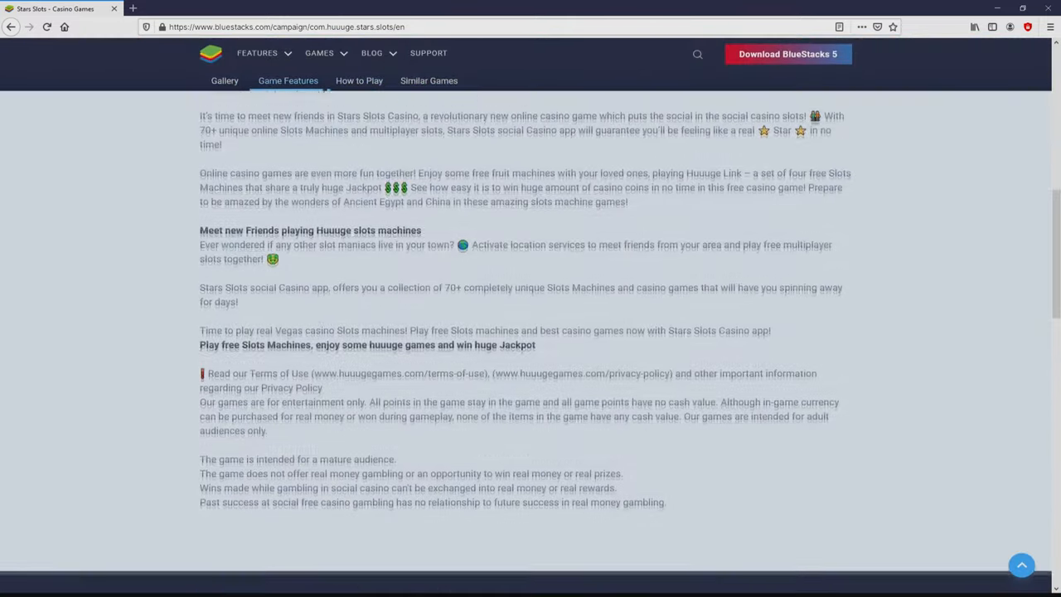
pyautogui.scroll(3)
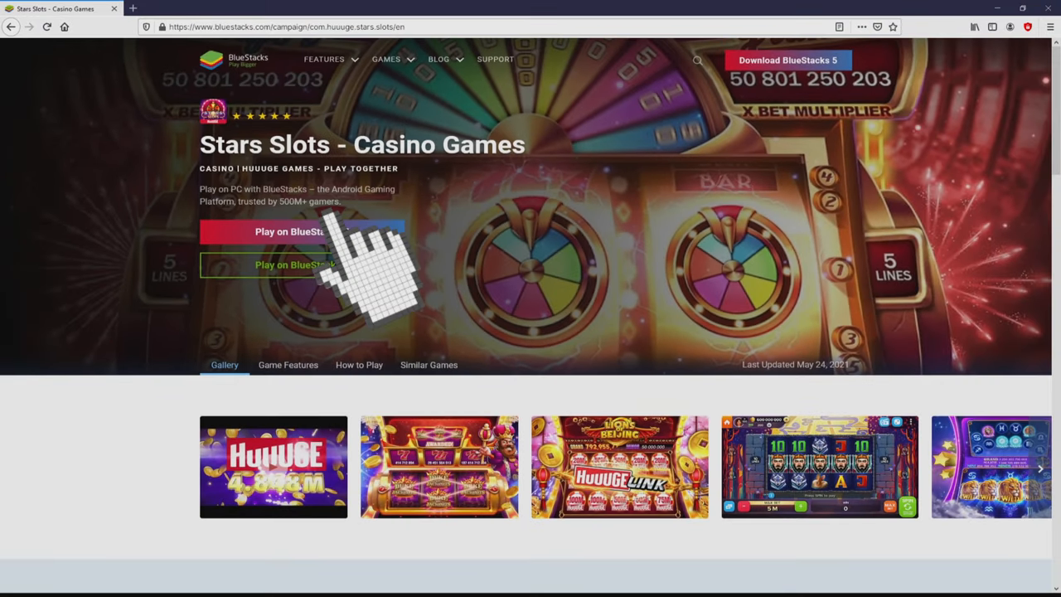
pyautogui.click(301, 231)
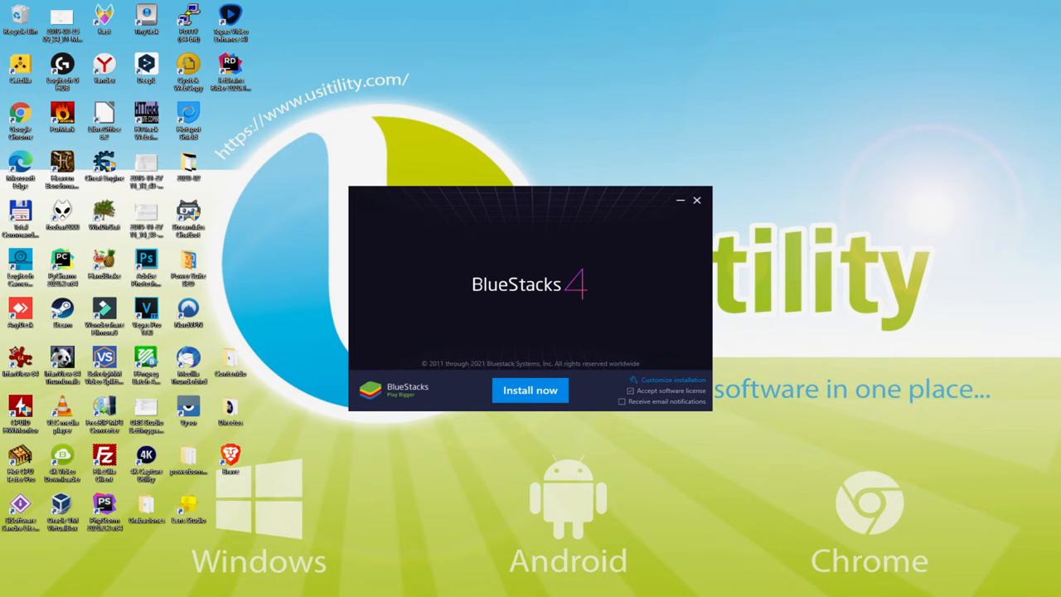
pyautogui.click(530, 390)
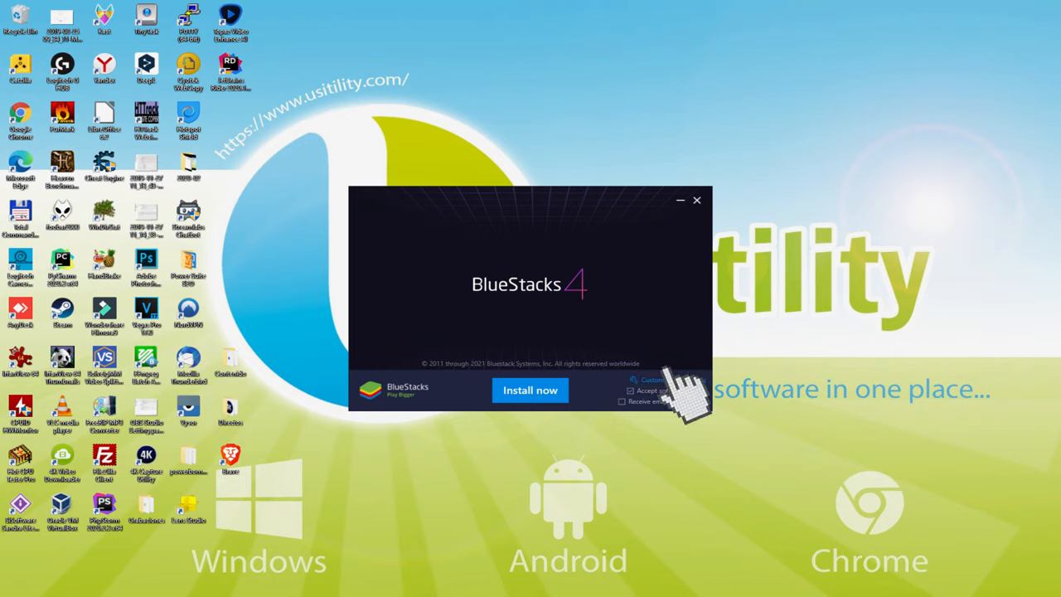
pyautogui.click(650, 380)
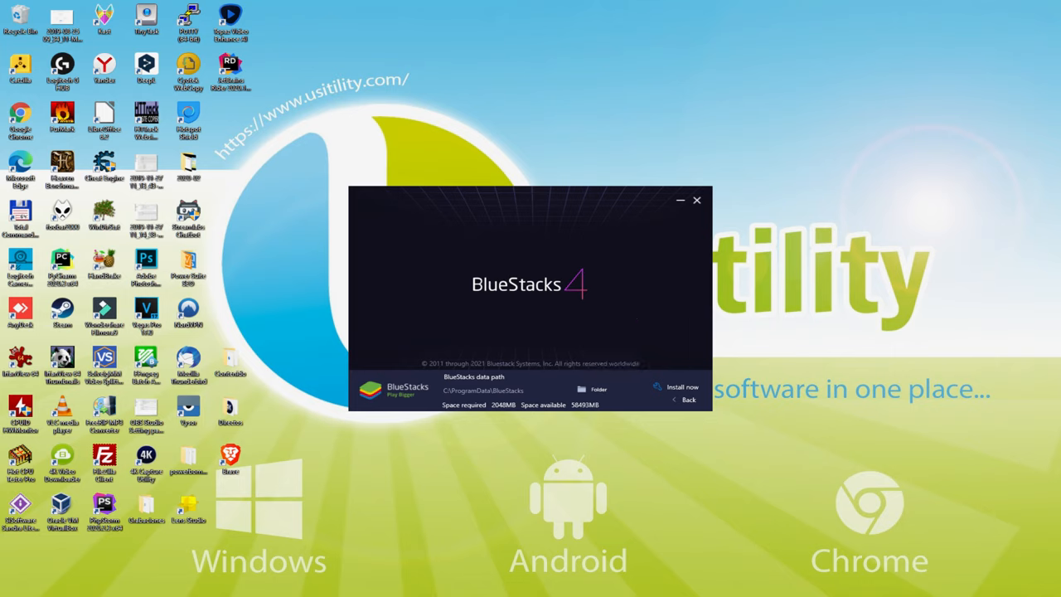
pyautogui.moveTo(684, 402)
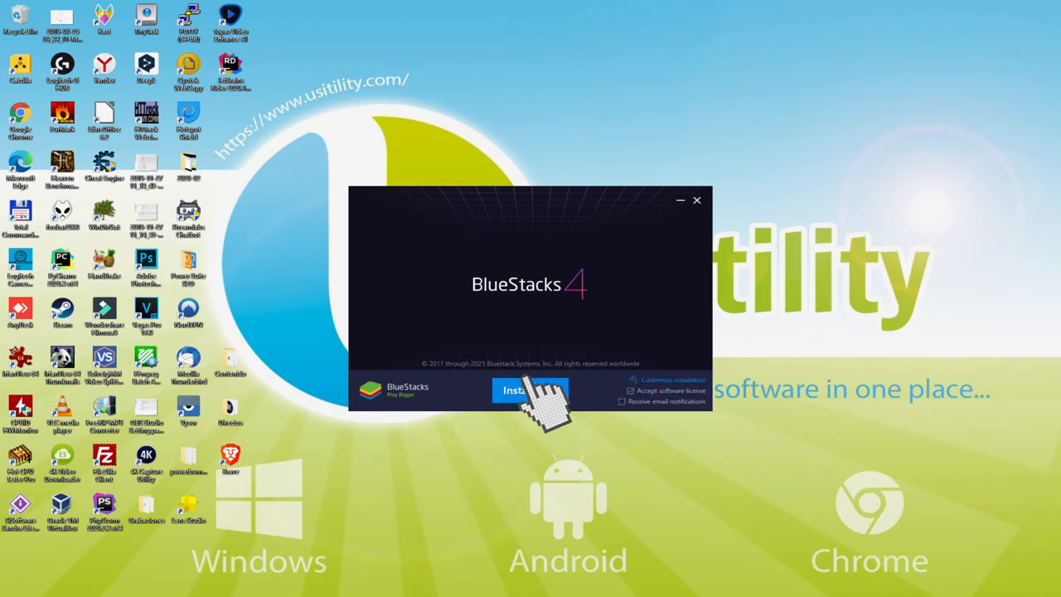
pyautogui.click(530, 390)
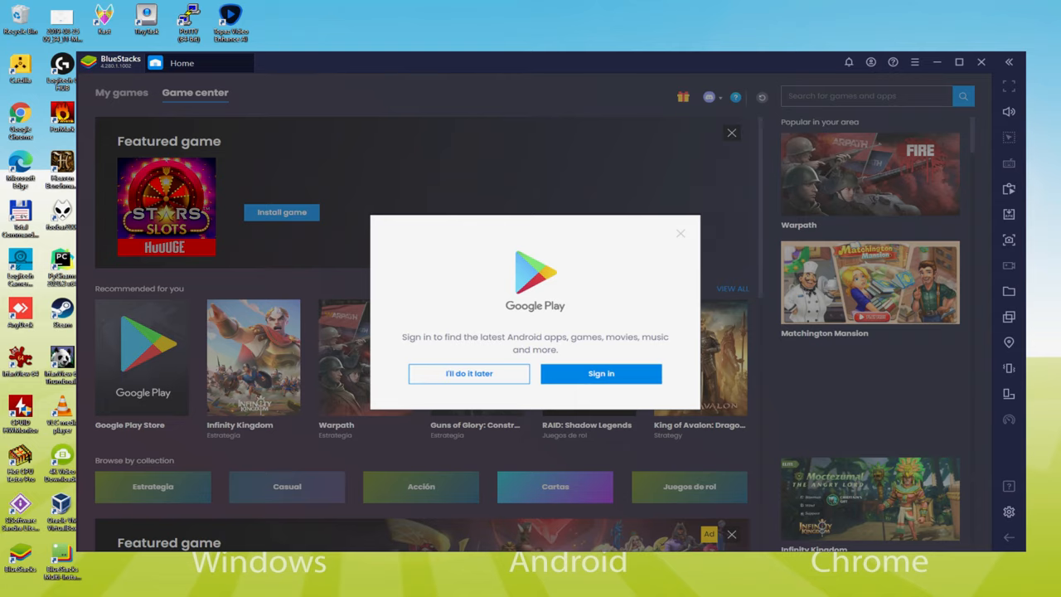
pyautogui.moveTo(601, 374)
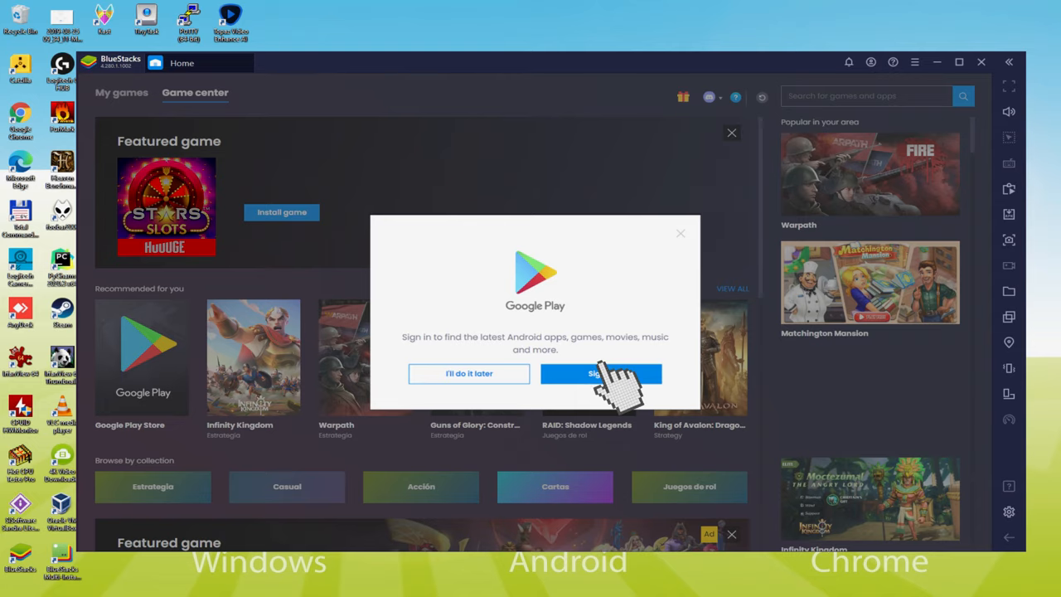
# Step: Choose Sign in on the Google Play popup instead of postponing
pyautogui.click(600, 374)
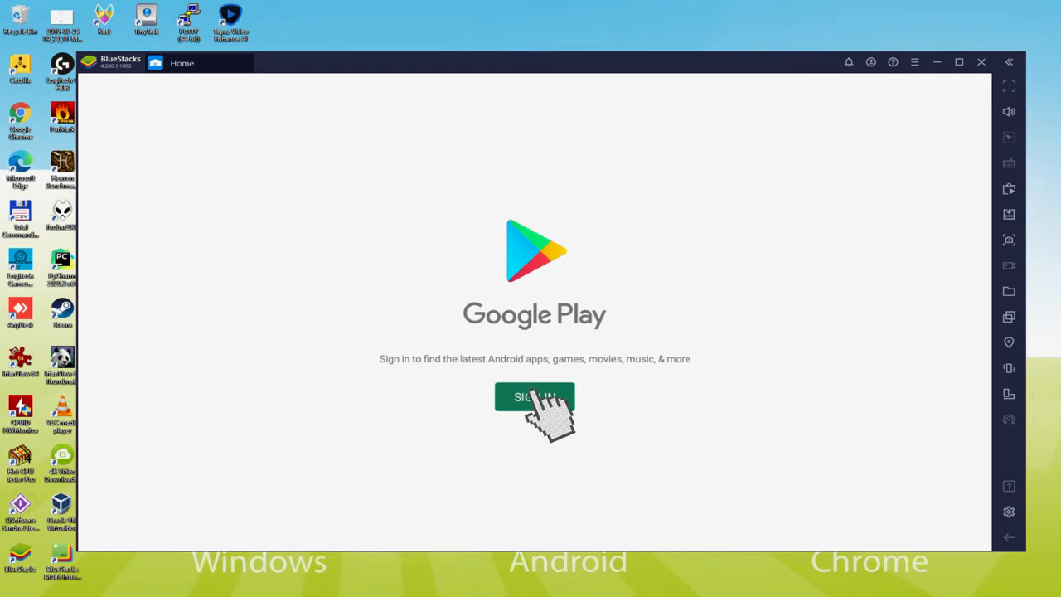
# Step: Start Google sign-in from the Google Play screen to reach the email form
pyautogui.click(535, 396)
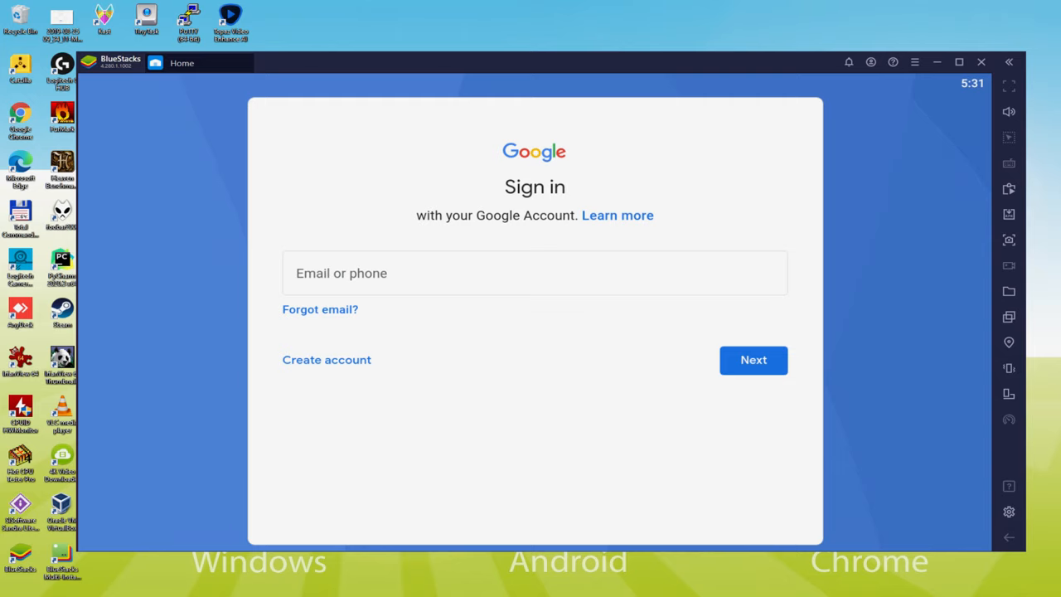
# Step: Enter the Google account, agree to the terms, and accept Google Services settings
pyautogui.click(752, 360)
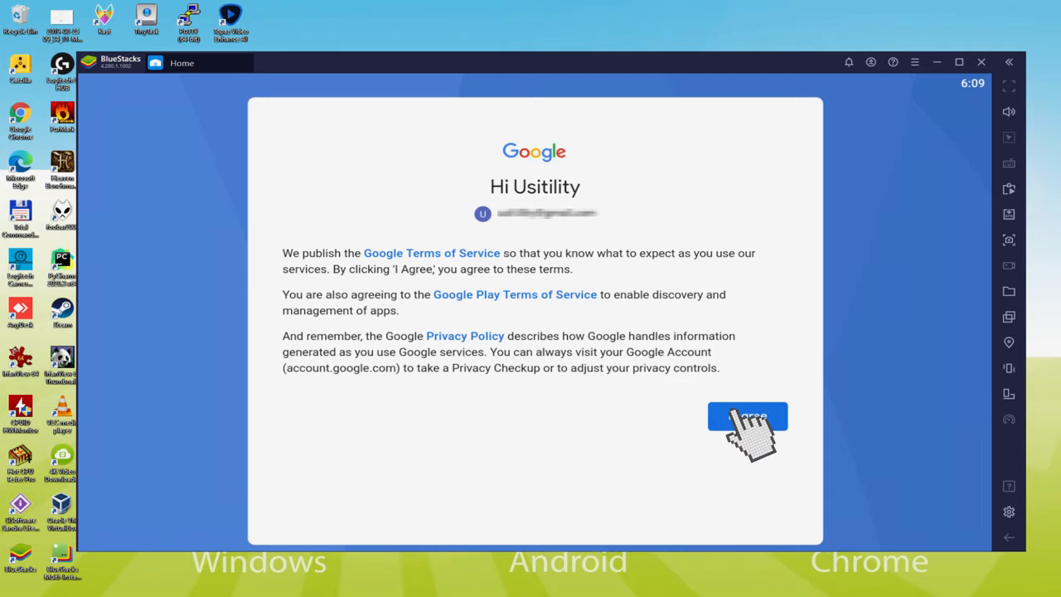
pyautogui.click(747, 416)
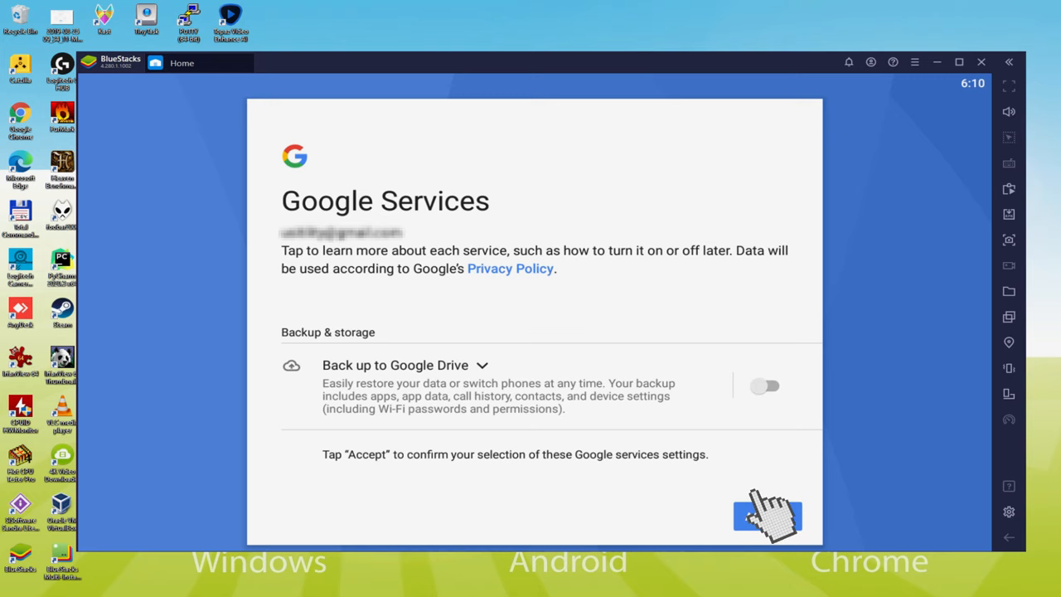
pyautogui.click(767, 516)
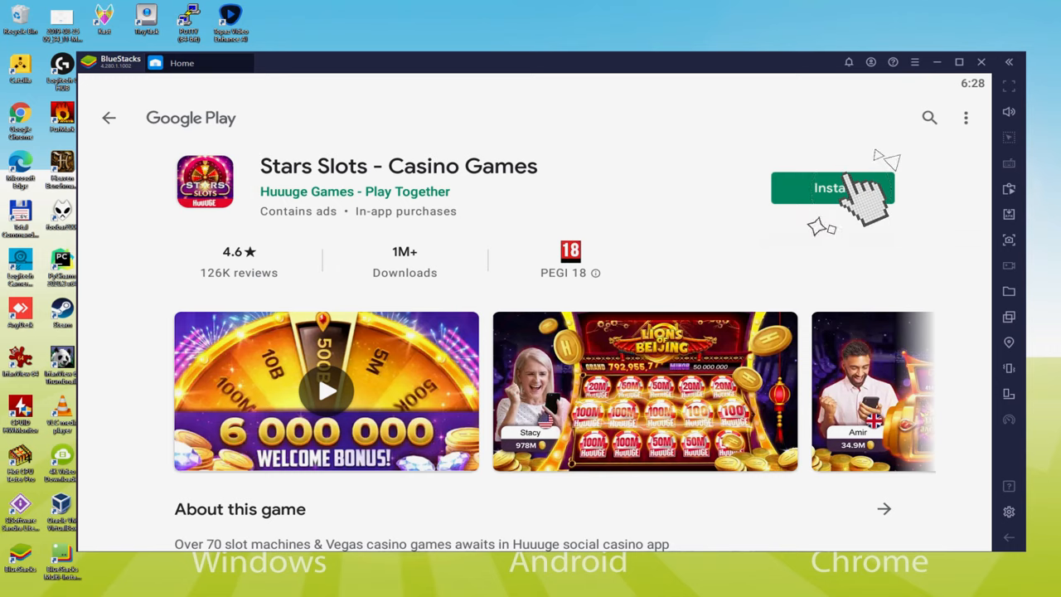
pyautogui.click(831, 188)
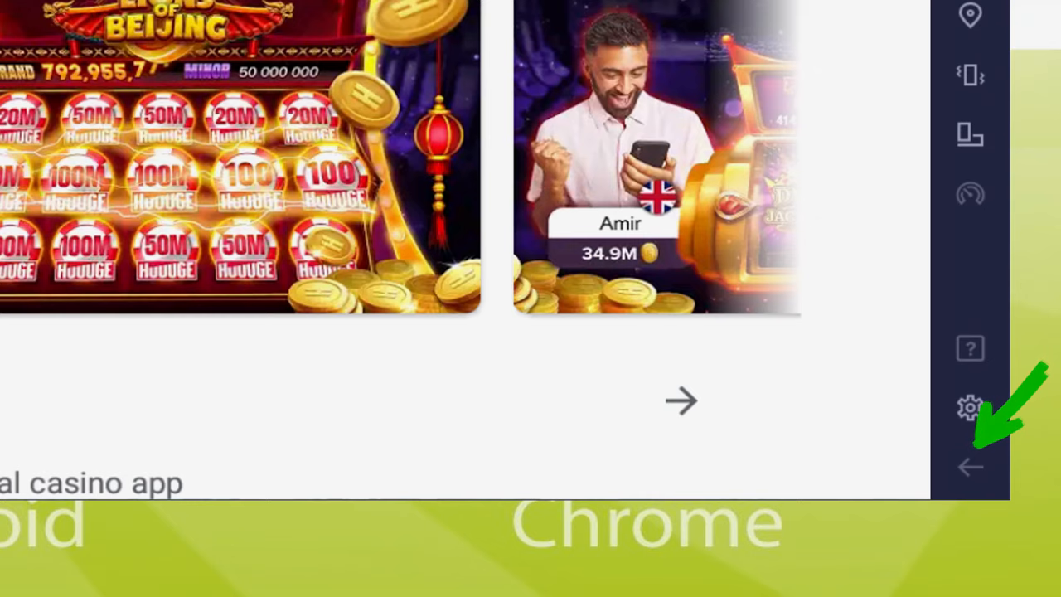
# Step: Return from the Stars Slots store listing to the My games home screen
pyautogui.click(970, 466)
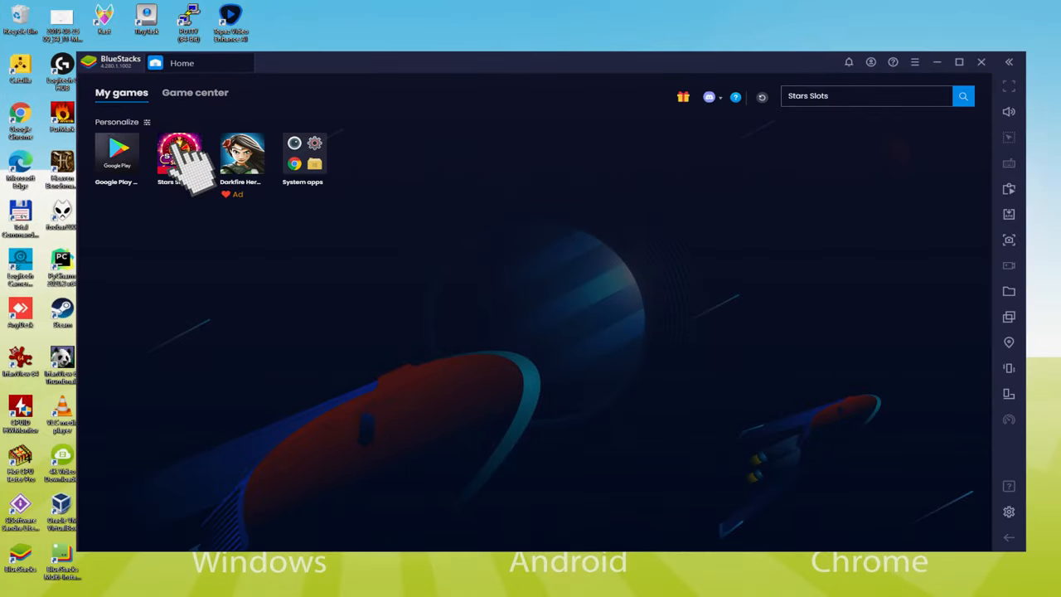
# Step: Launch Stars Slots from its icon under My games
pyautogui.click(183, 154)
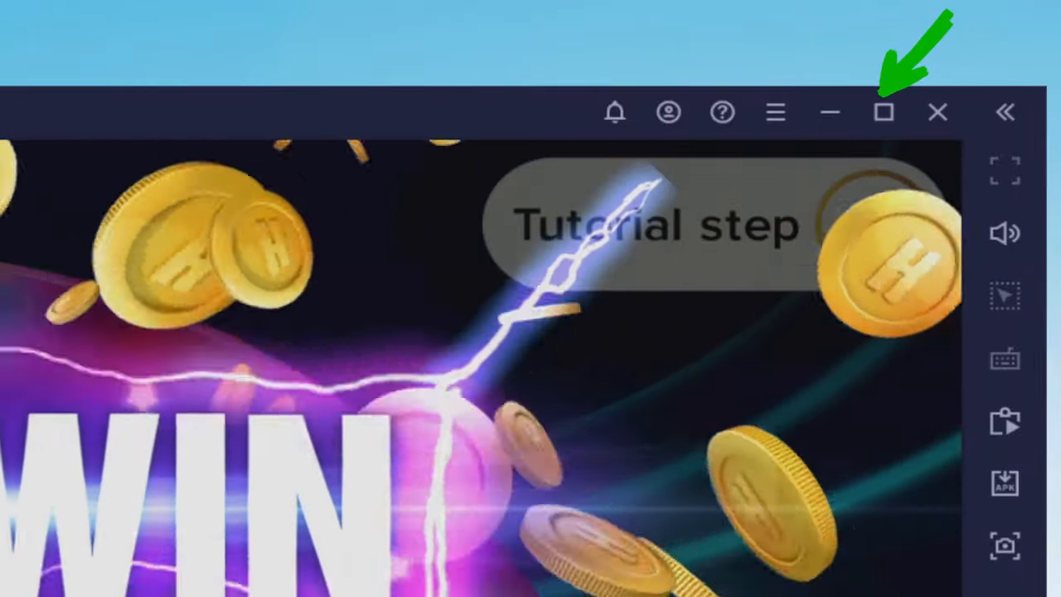
# Step: Maximize the emulator, then collect the 1 500 000 win and level 1 rewards
pyautogui.click(883, 111)
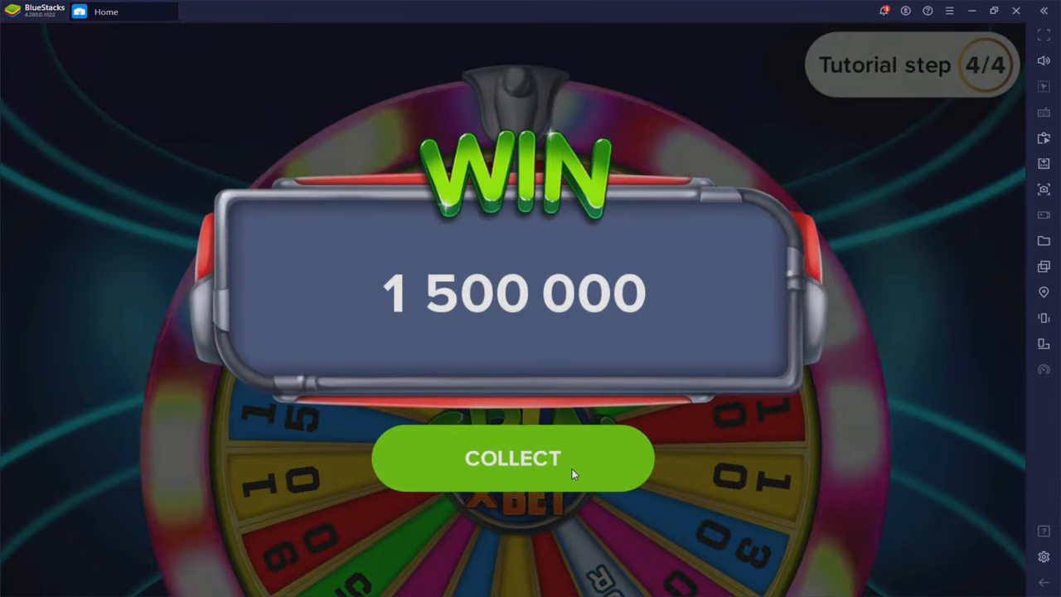
pyautogui.click(512, 457)
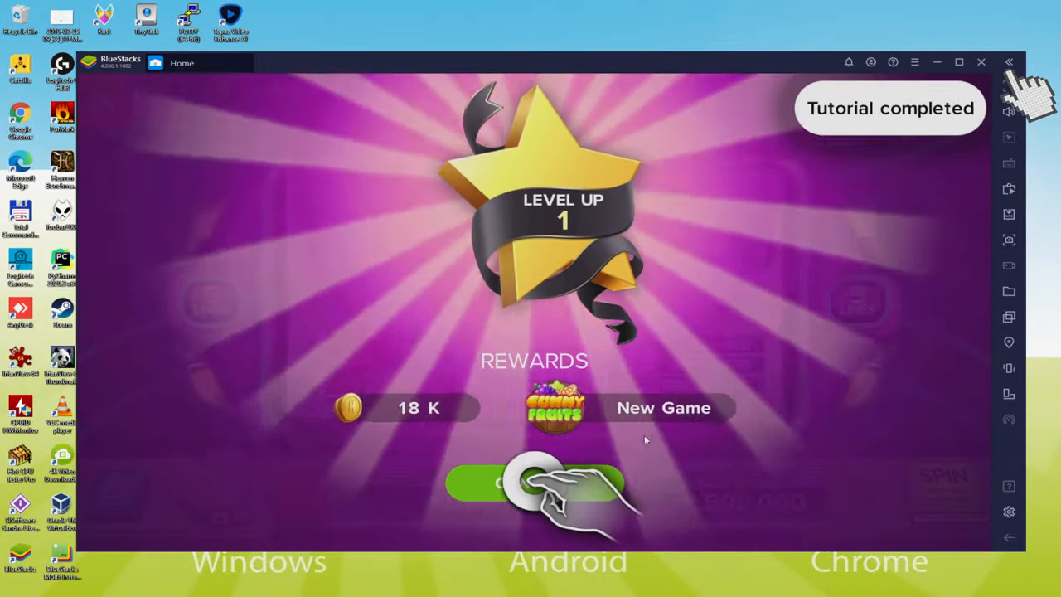
pyautogui.click(535, 483)
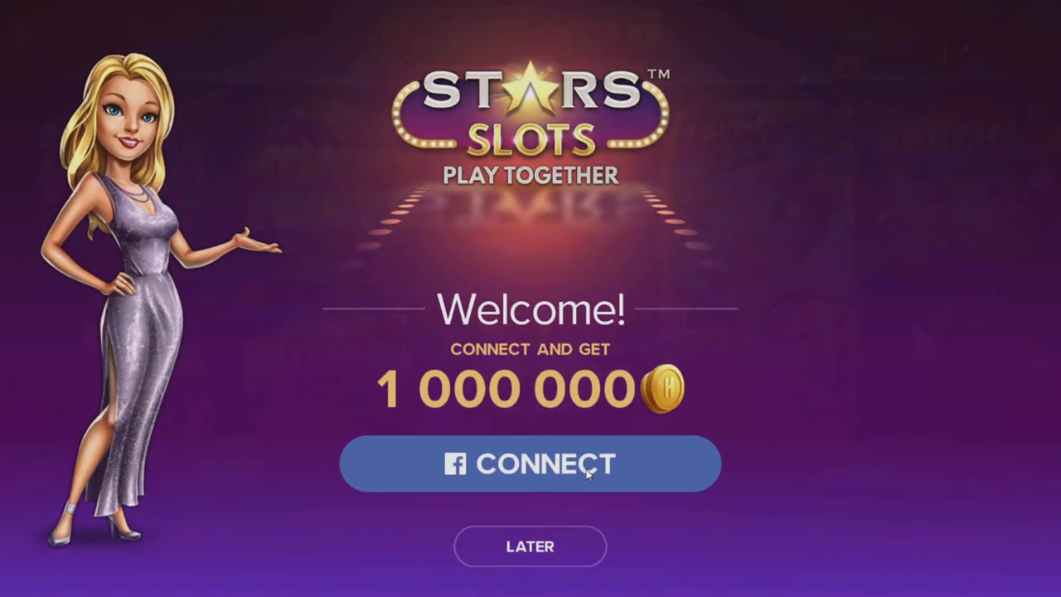
# Step: Skip and confirm skipping the Facebook connection, then play with the guest profile
pyautogui.click(530, 547)
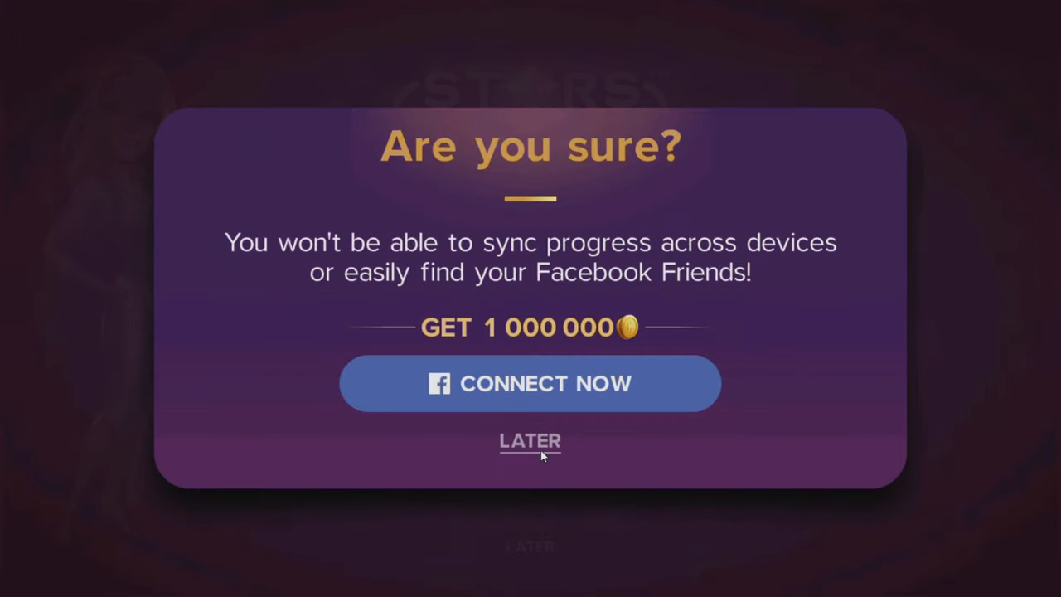
pyautogui.click(530, 440)
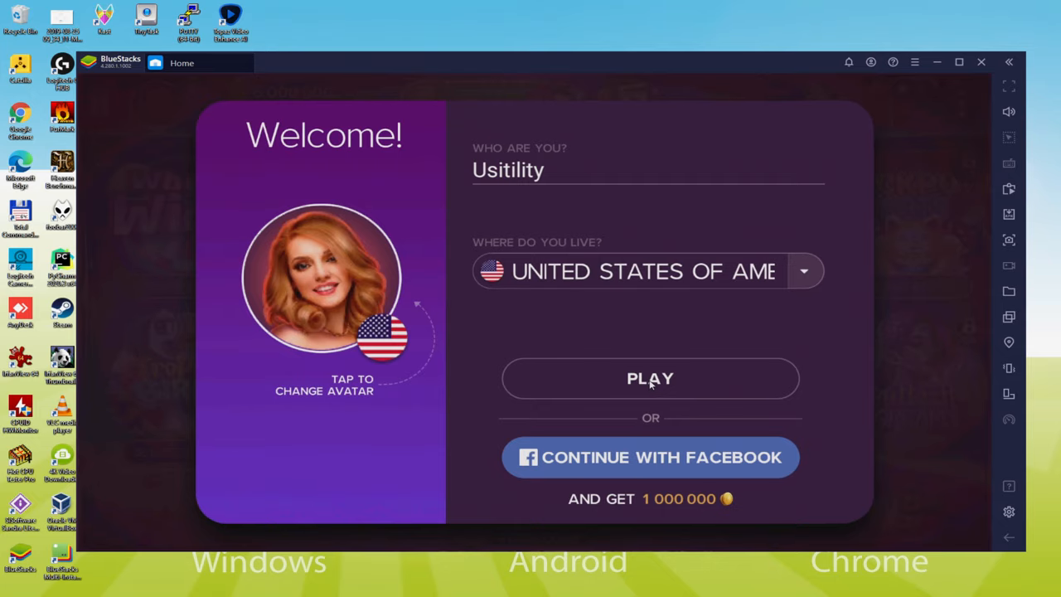
pyautogui.click(650, 378)
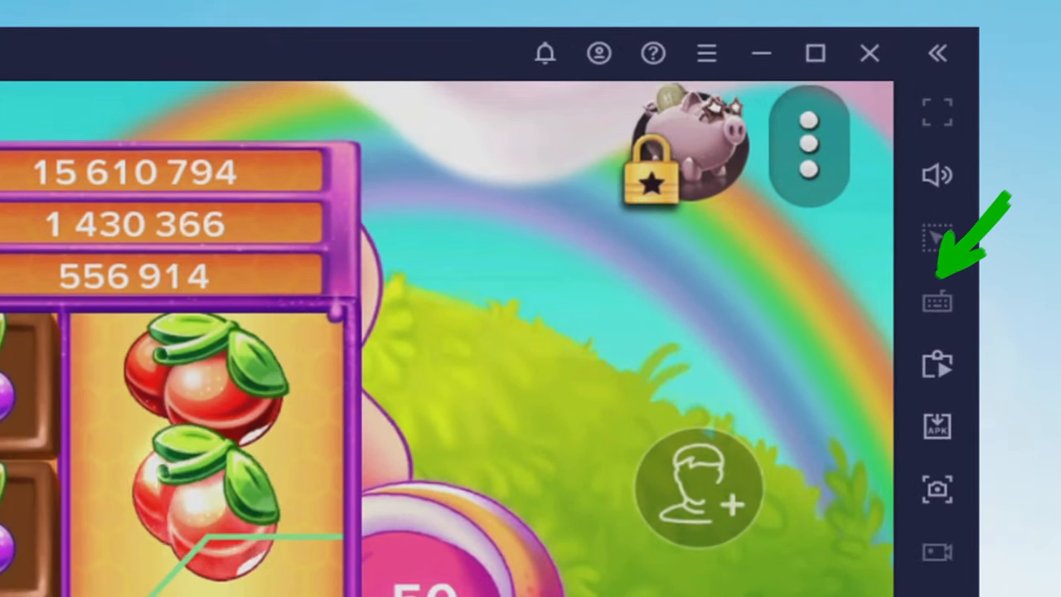
# Step: Open the Controls editor, then spin three times to a 15 000 win and level 2
pyautogui.click(938, 301)
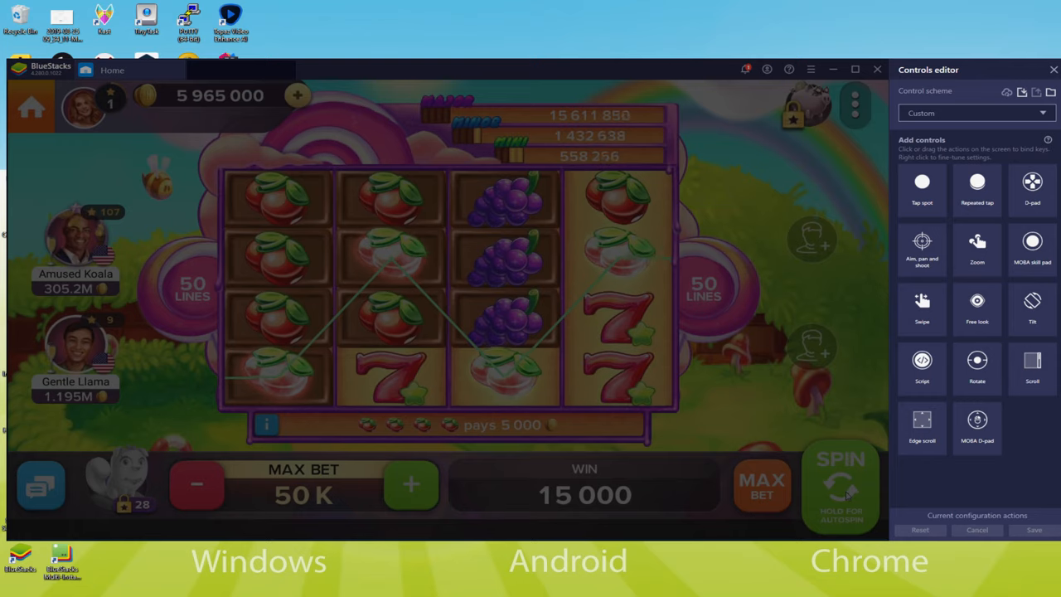
pyautogui.click(840, 485)
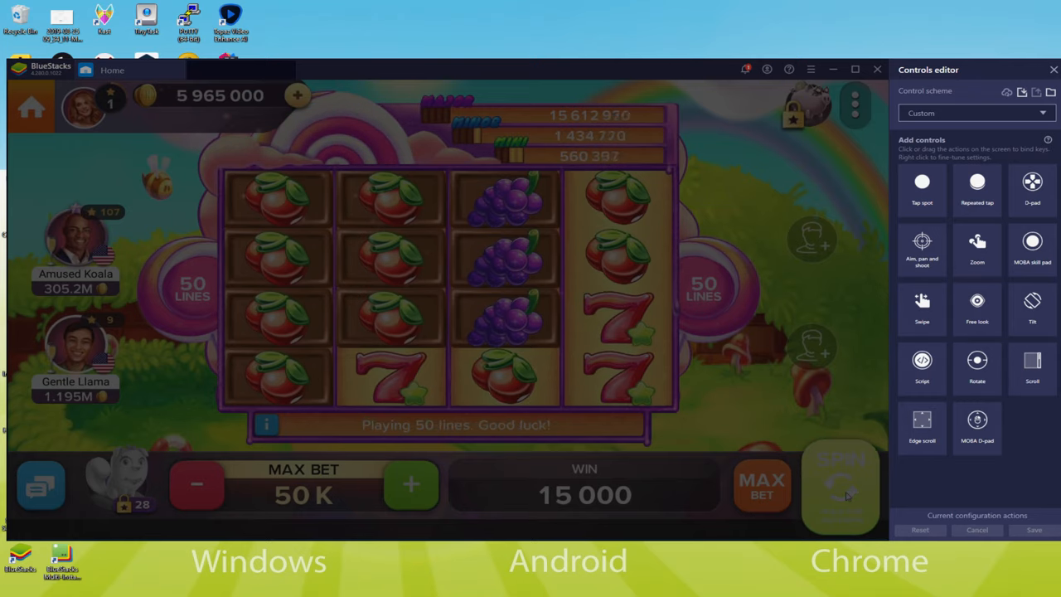
pyautogui.click(841, 485)
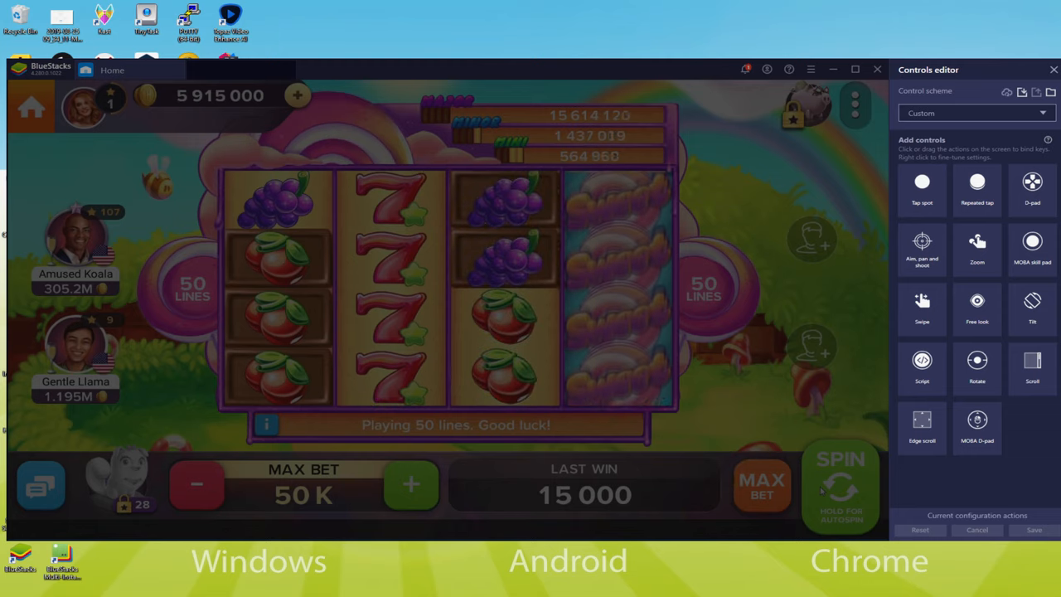
pyautogui.click(840, 485)
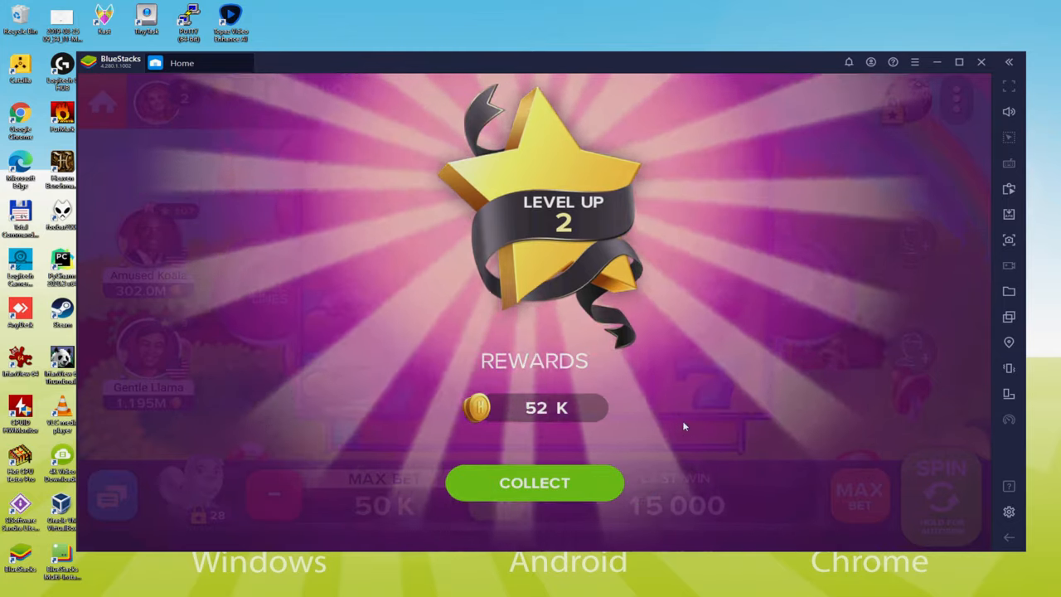
# Step: Collect the 52 K level 2 reward and open Settings to the Preferences page
pyautogui.click(534, 483)
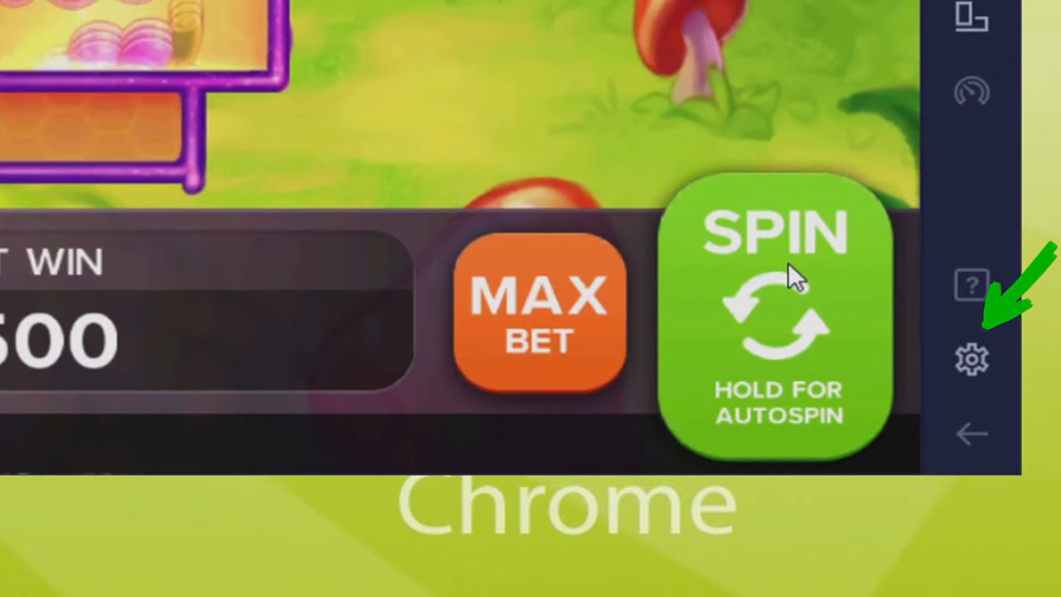
pyautogui.click(971, 358)
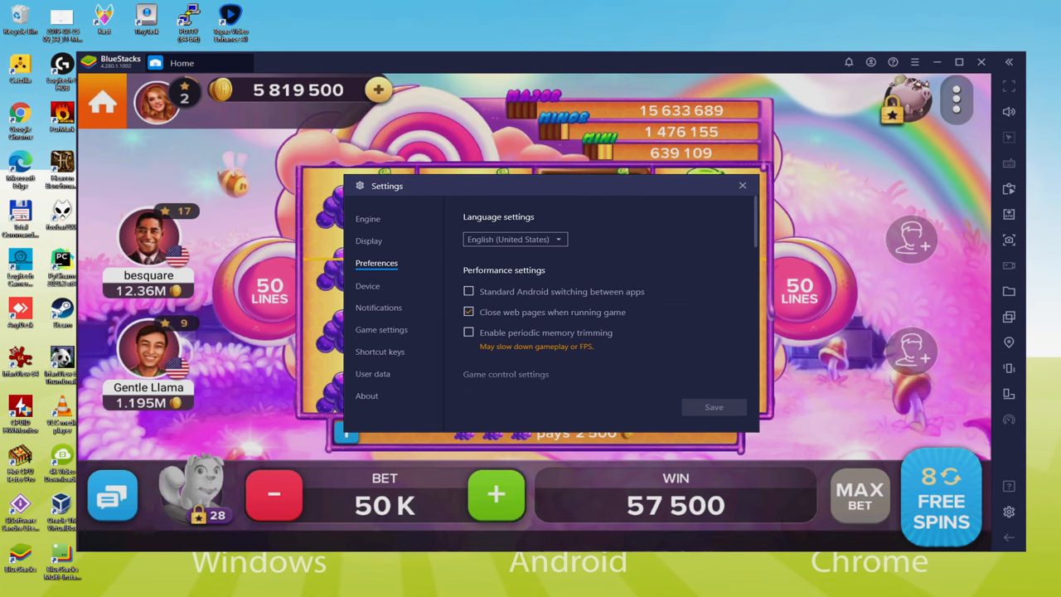
# Step: Close Settings, let the free spins play out, and return to the lobby
pyautogui.click(742, 185)
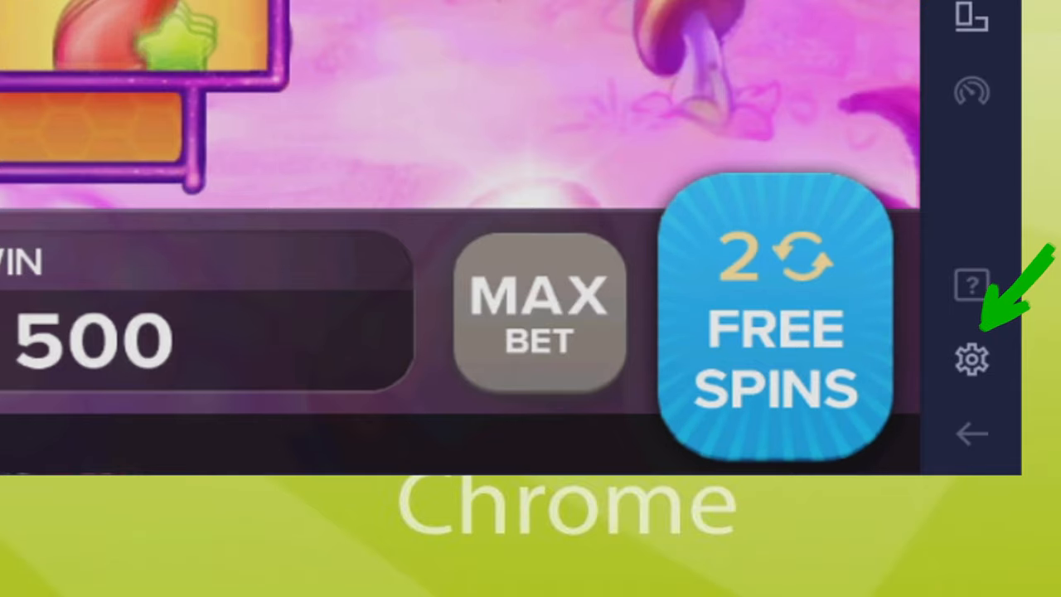
pyautogui.click(972, 358)
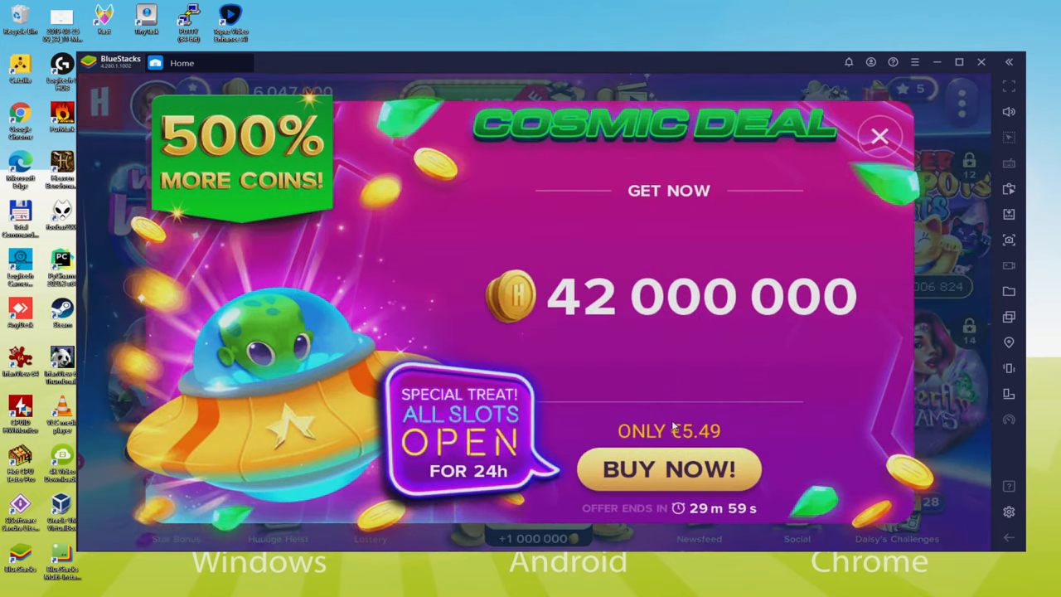
# Step: Dismiss the Cosmic Deal offer, scroll through the slot machines, and back out of Double Double Magic
pyautogui.click(879, 136)
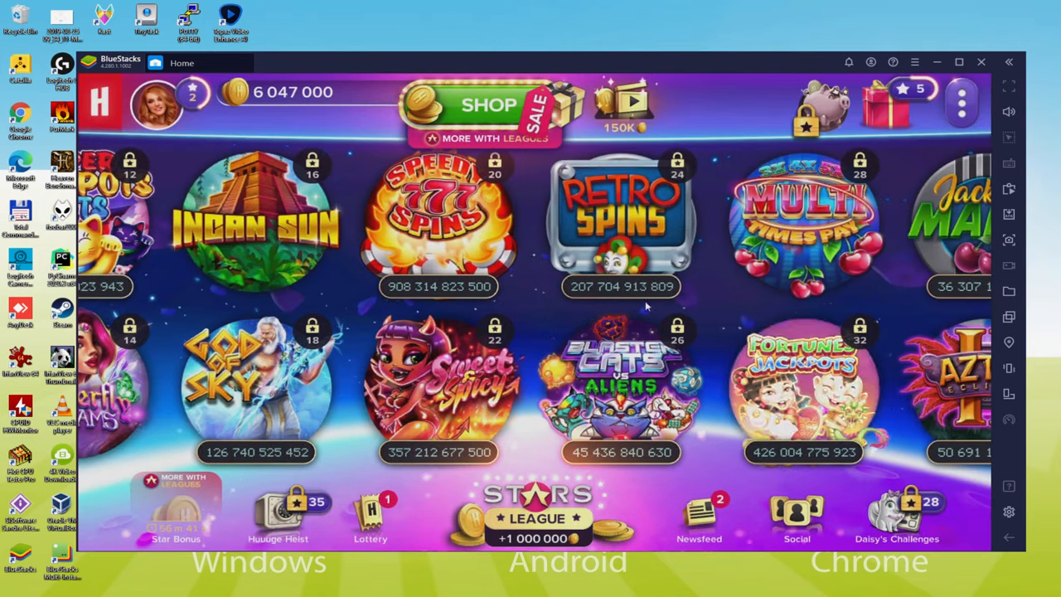
pyautogui.hscroll(3)
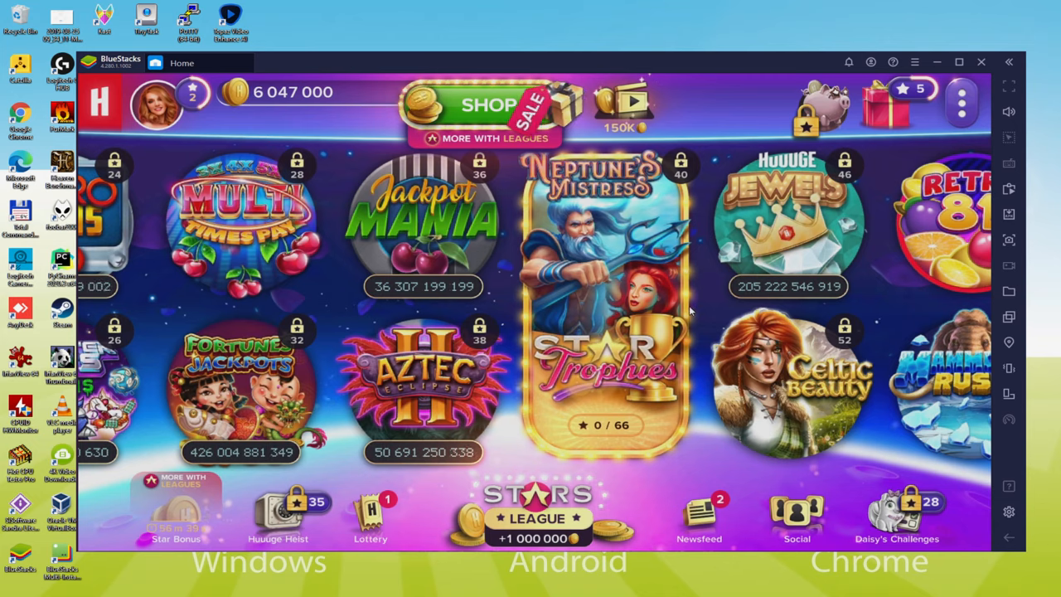
pyautogui.hscroll(3)
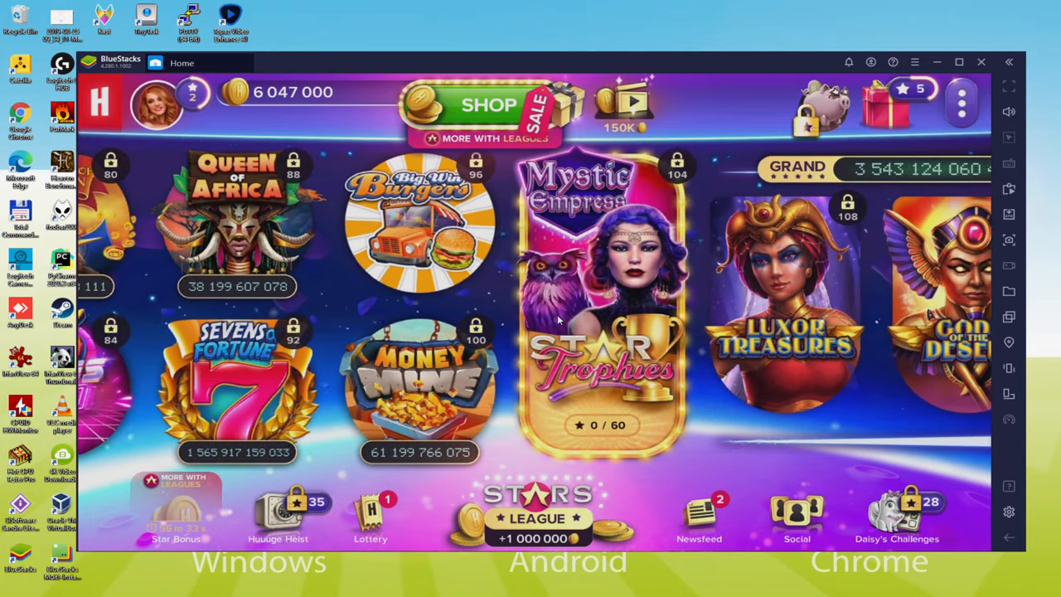
pyautogui.hscroll(3)
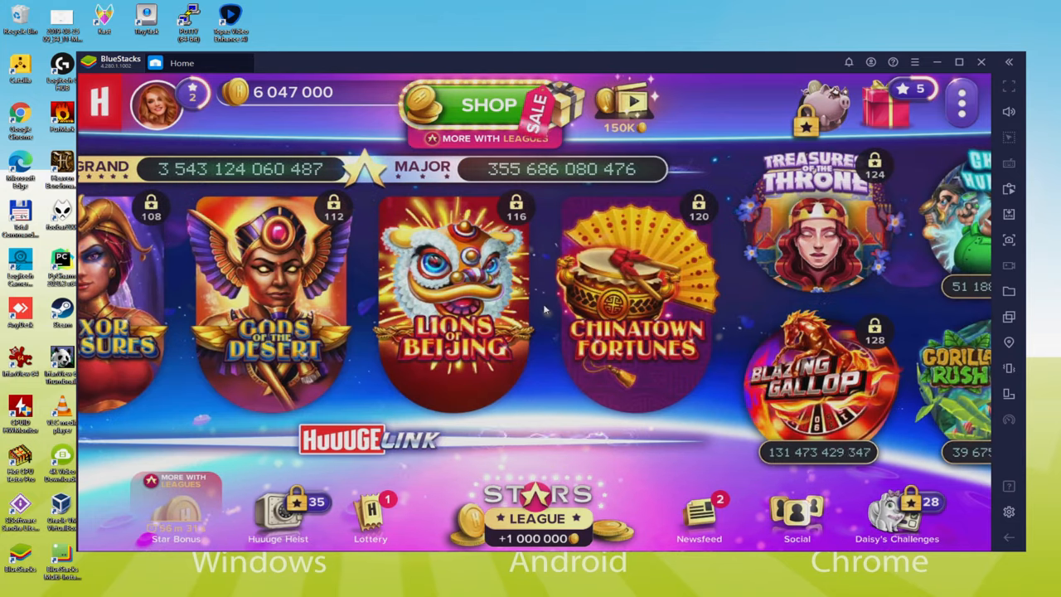
pyautogui.hscroll(3)
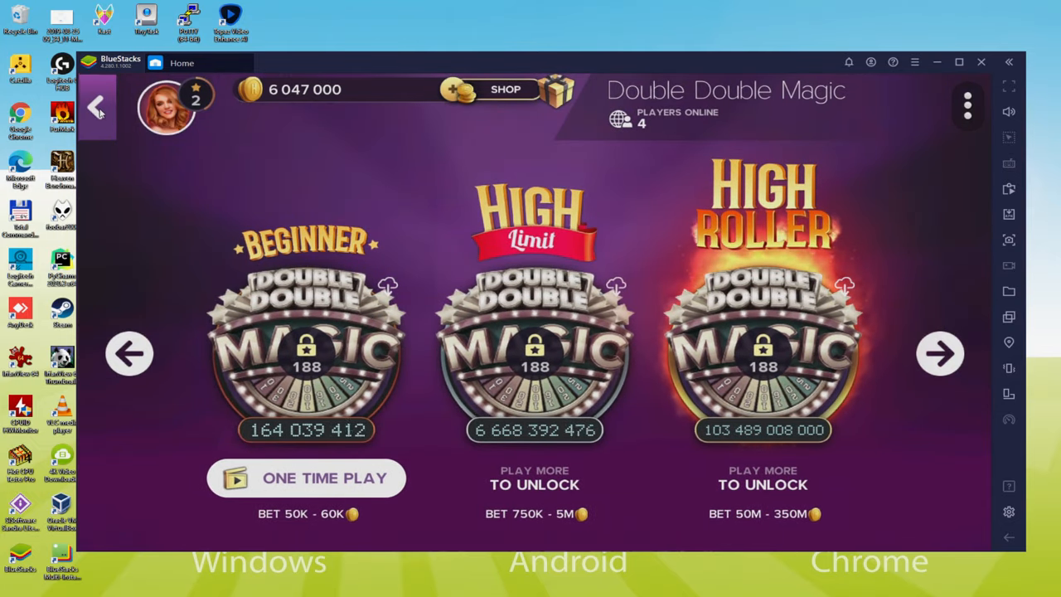
pyautogui.click(97, 108)
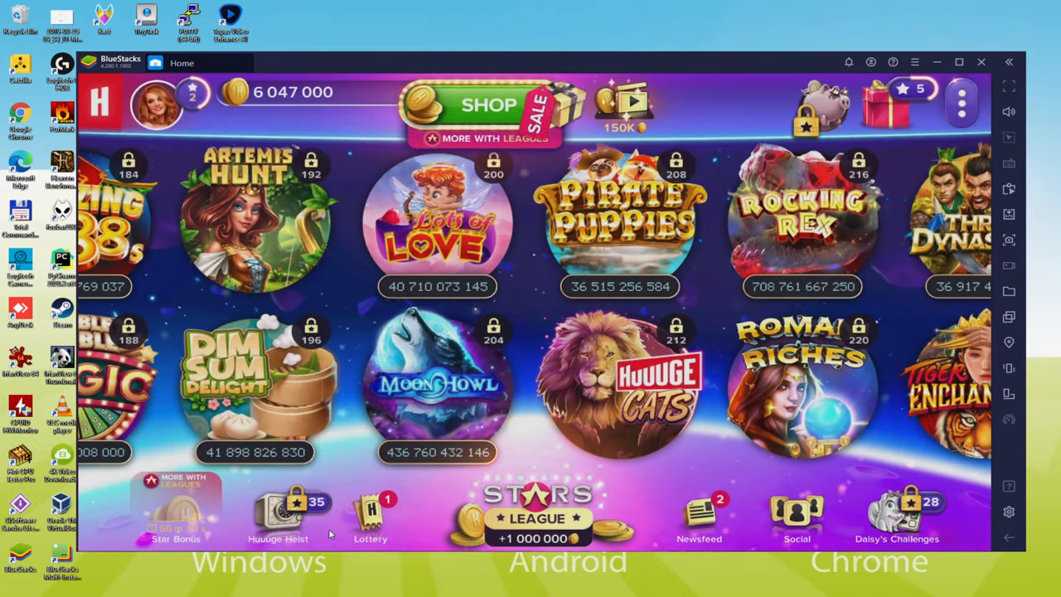